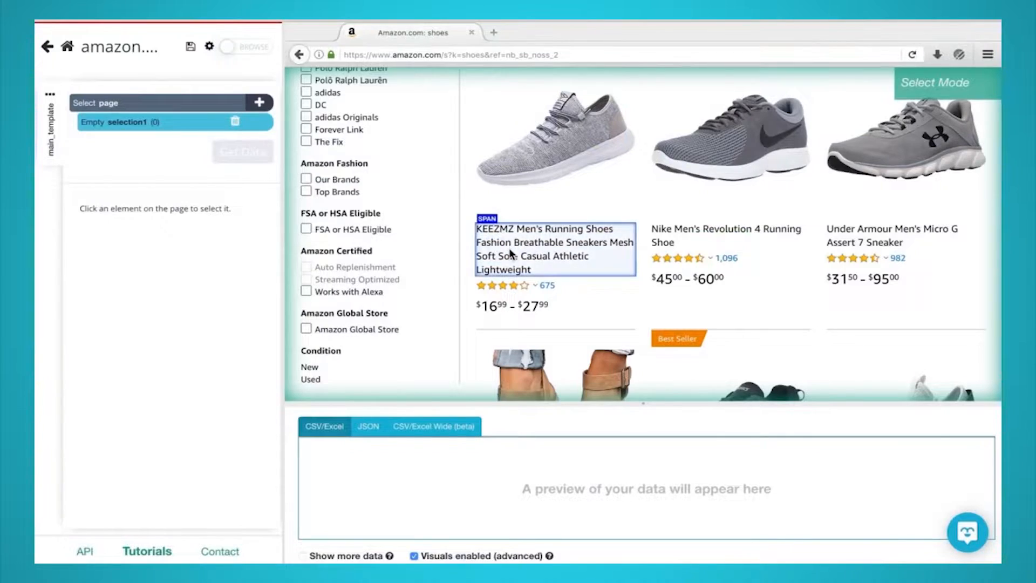
Select the Amazon shoe product names so all 48 titles and URLs are extracted.
click(543, 249)
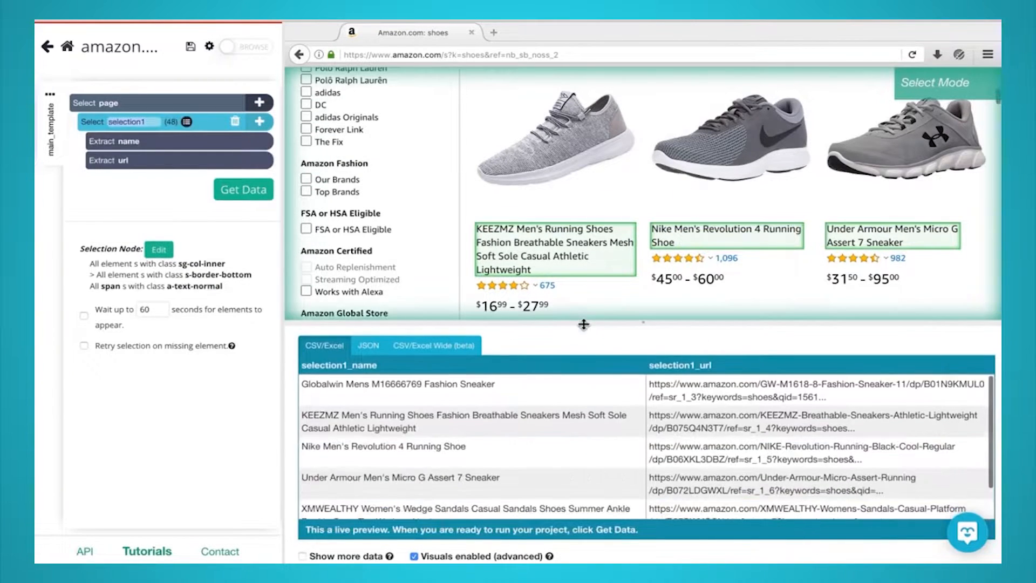
mouse_move(629, 508)
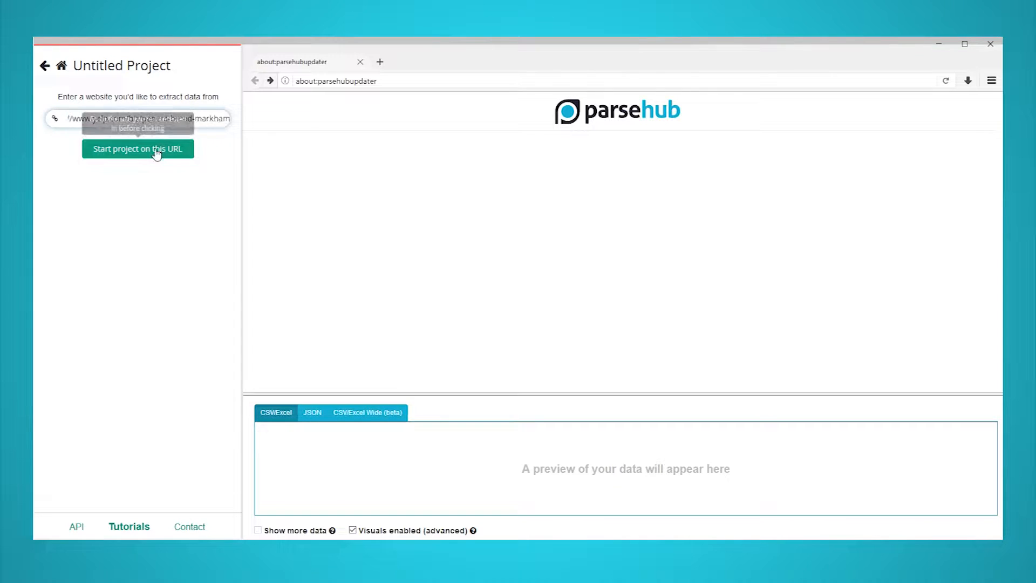
Start the project on the Panera Bread Yelp URL and move down to the reviews.
click(138, 149)
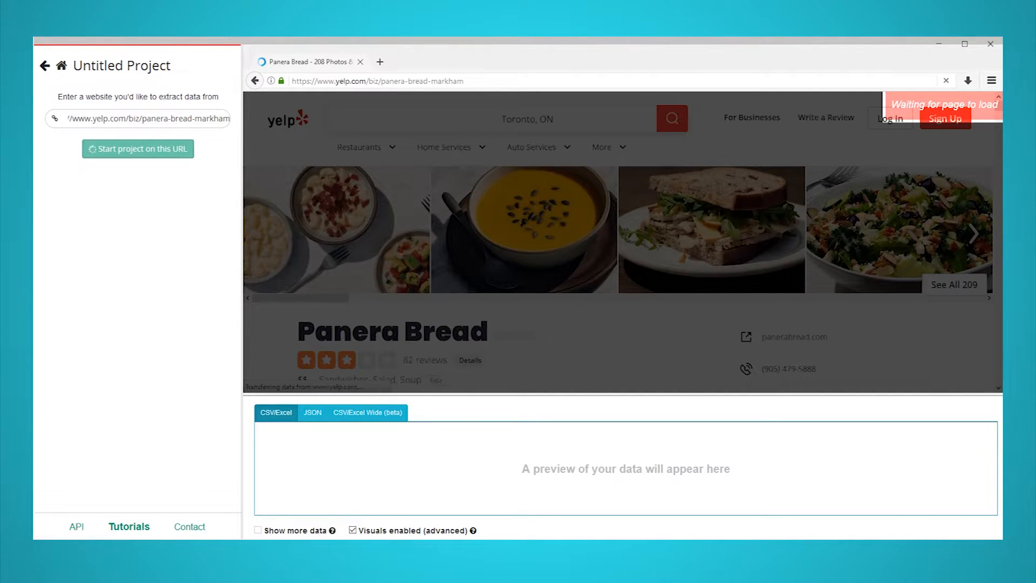
click(137, 149)
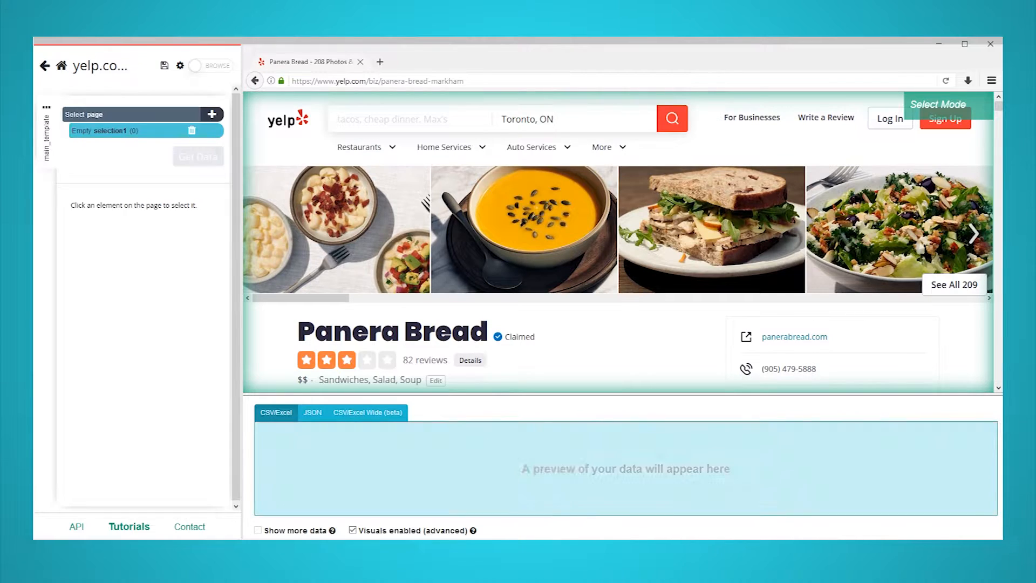
scroll(down, 3)
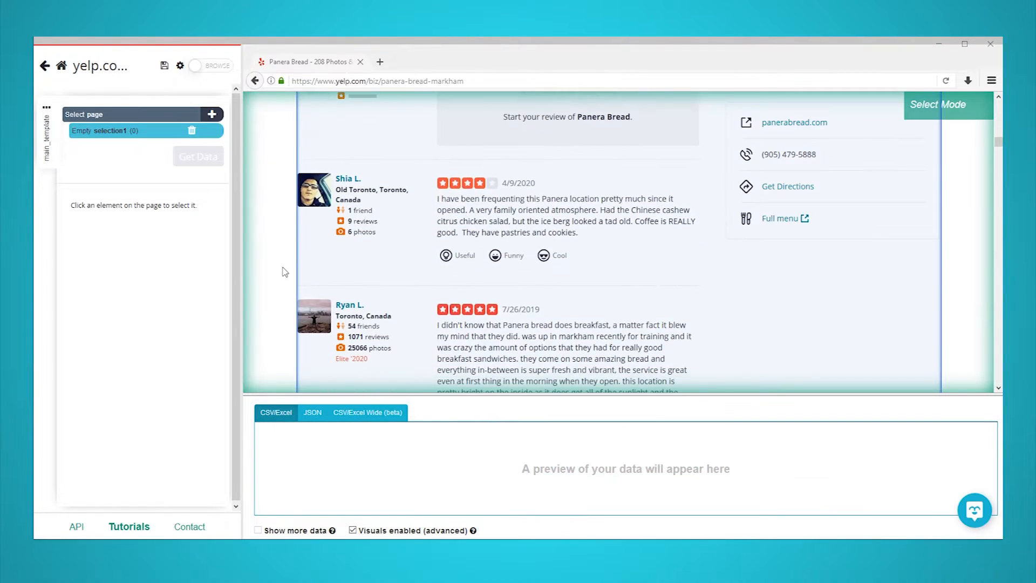
Select all 20 reviewer names and name the selection 'user'.
click(347, 178)
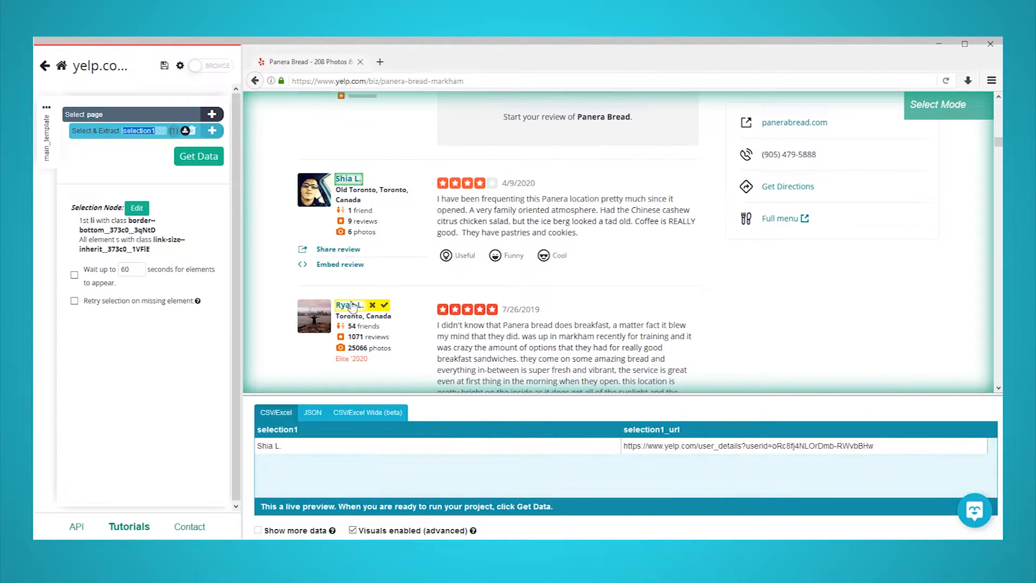
click(385, 305)
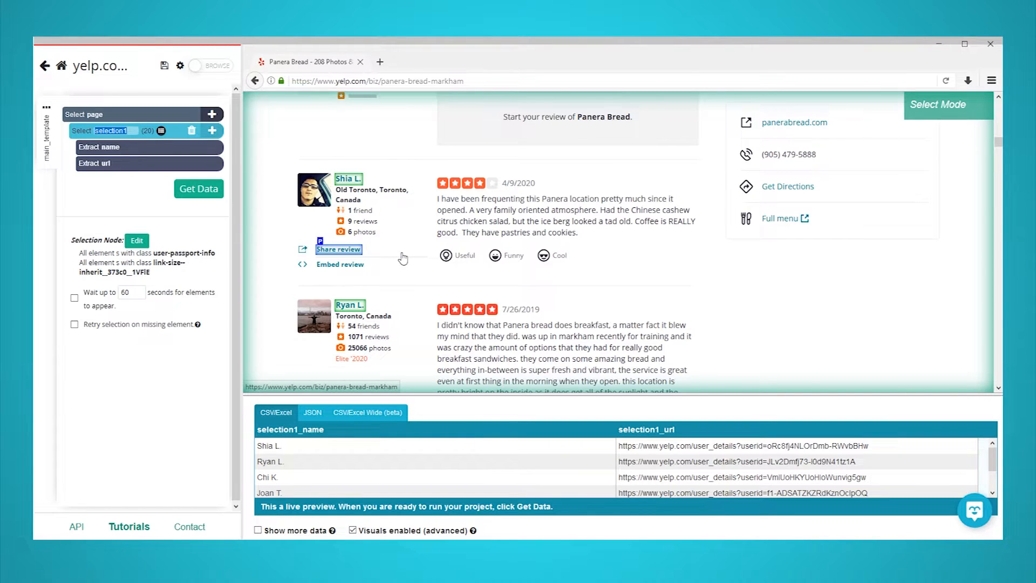
text(user)
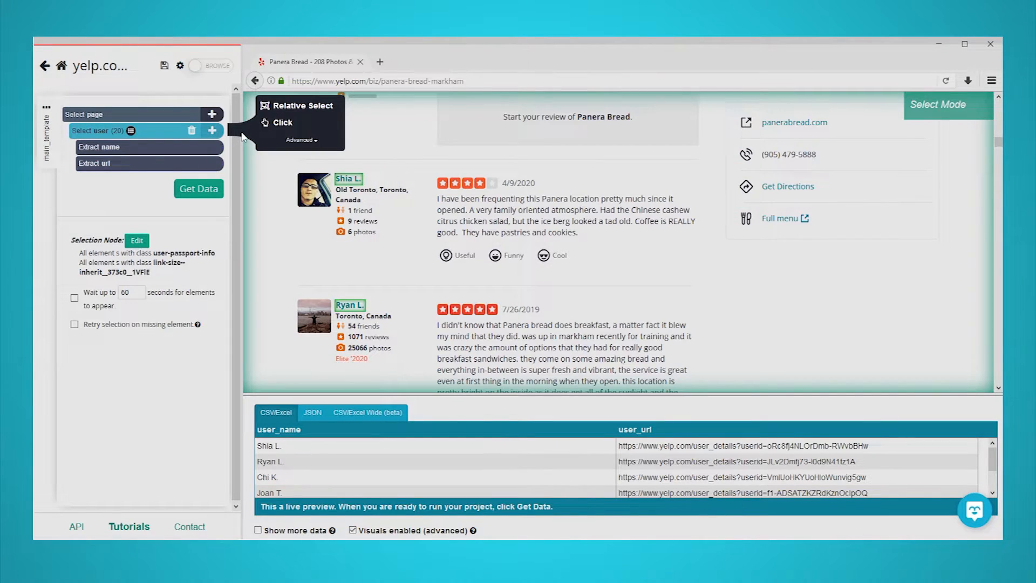
Relative-select from the first reviewer's name to their location so each user gets a location.
click(282, 122)
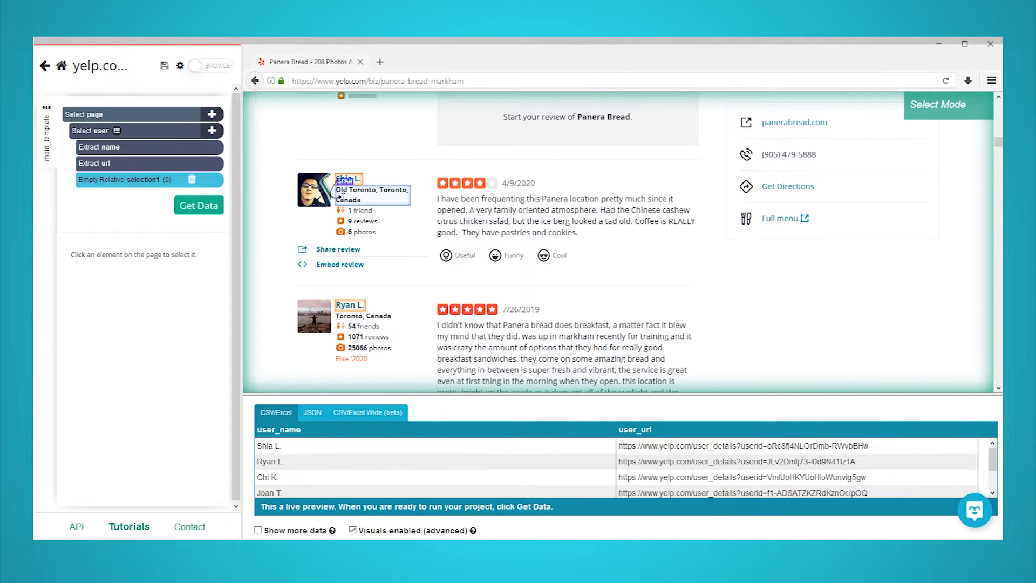
click(348, 178)
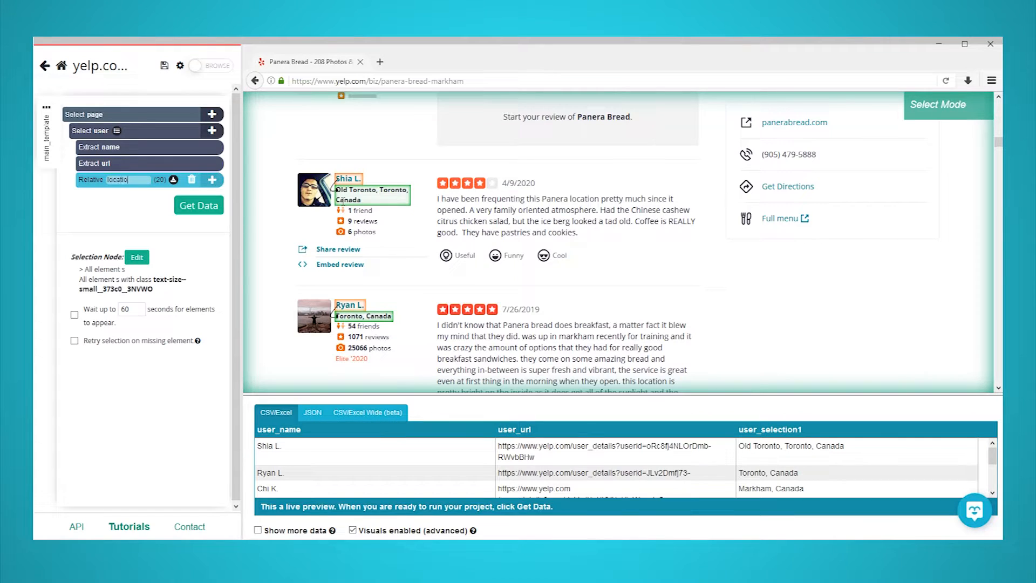
click(518, 183)
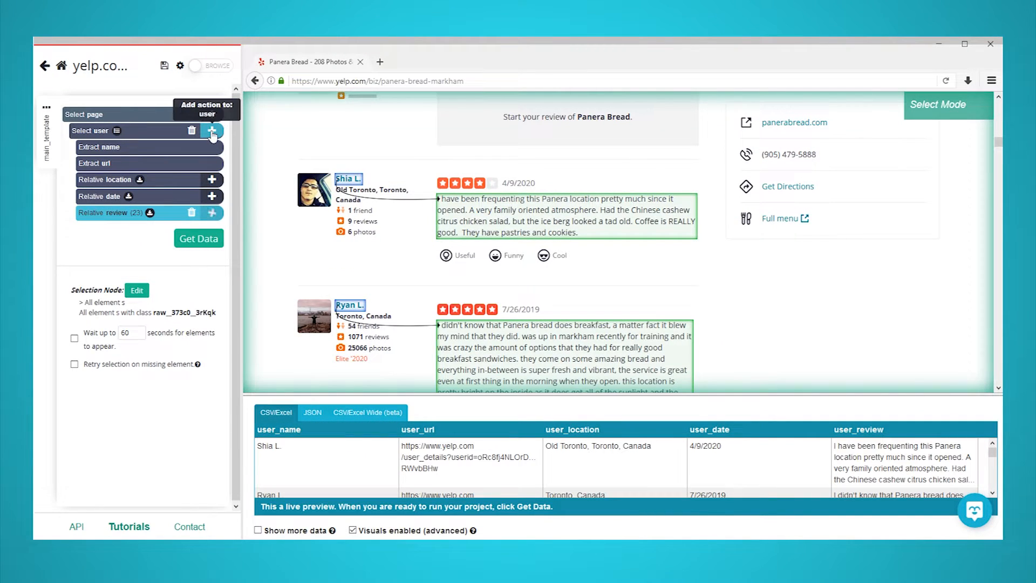
Relative-select from each reviewer to their star rating, named 'rating'.
click(211, 131)
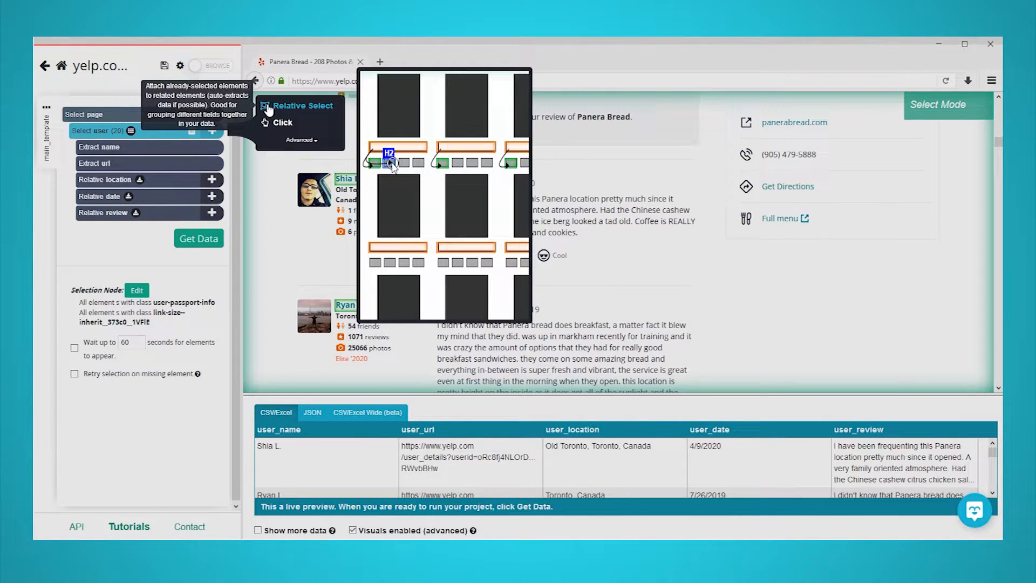
click(296, 106)
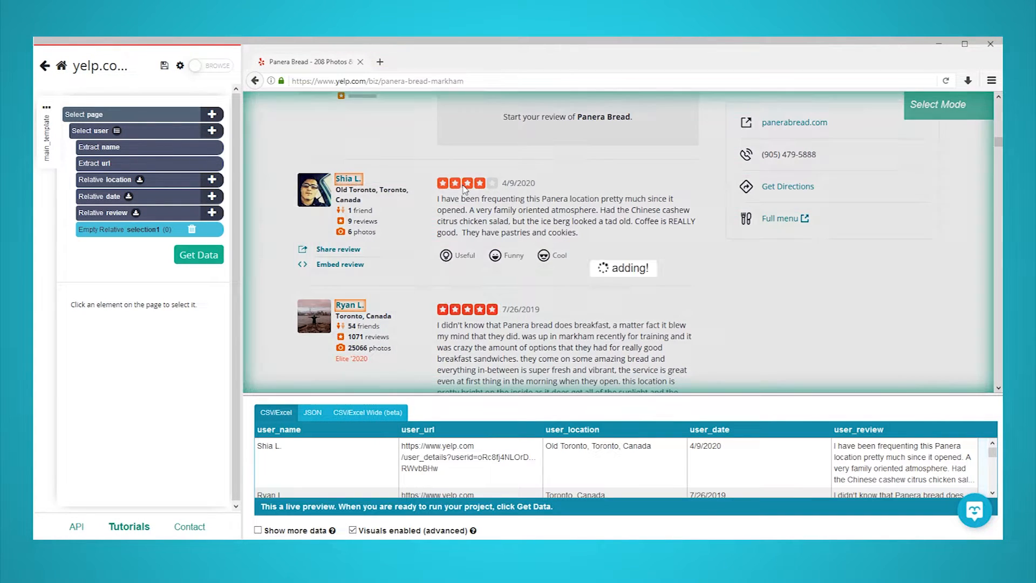
click(461, 183)
text(rating)
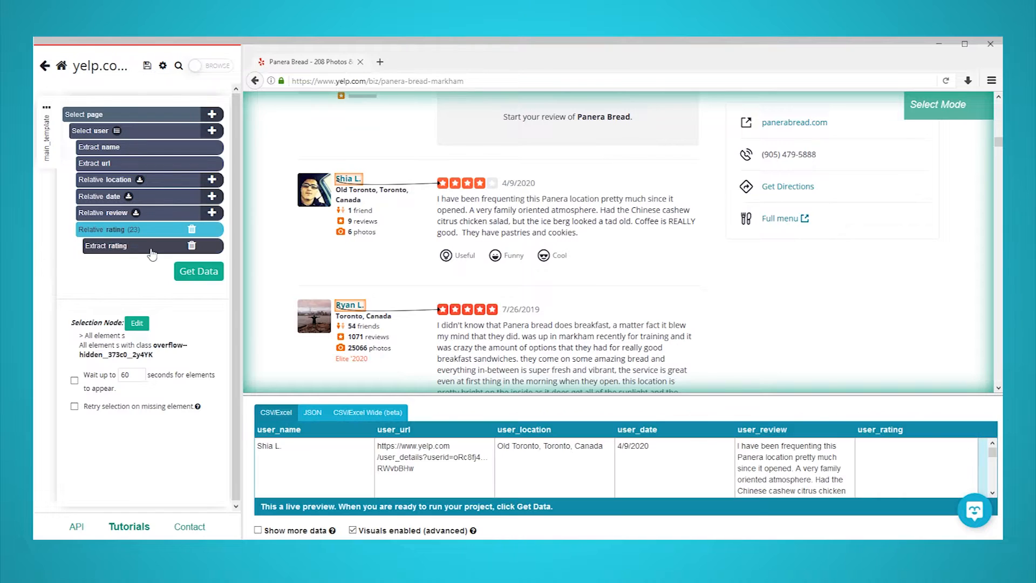
Extract the rating from the aria-label attribute, giving values like '4 star rating'.
click(106, 246)
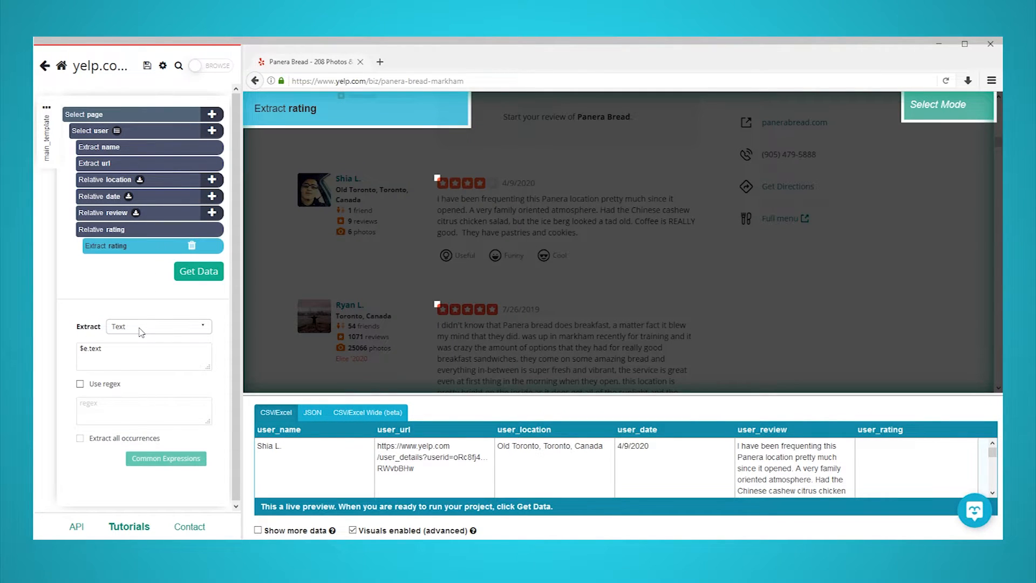
click(158, 326)
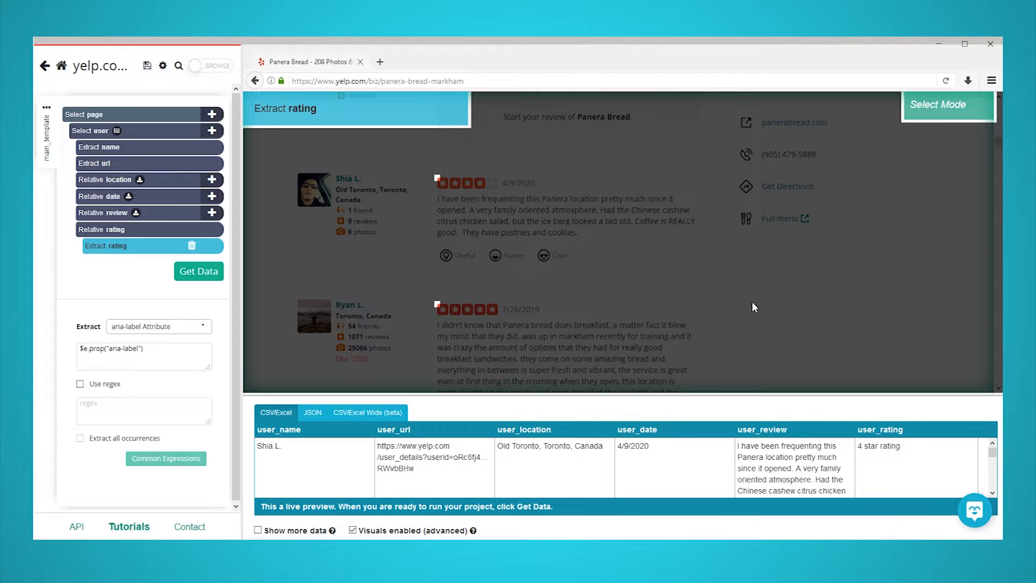
mouse_move(366, 135)
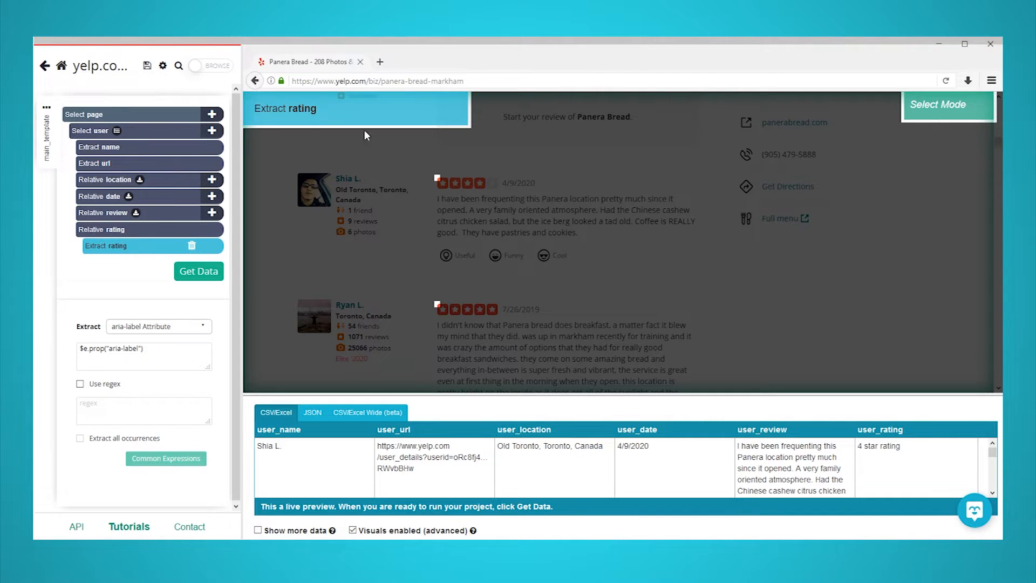
click(97, 131)
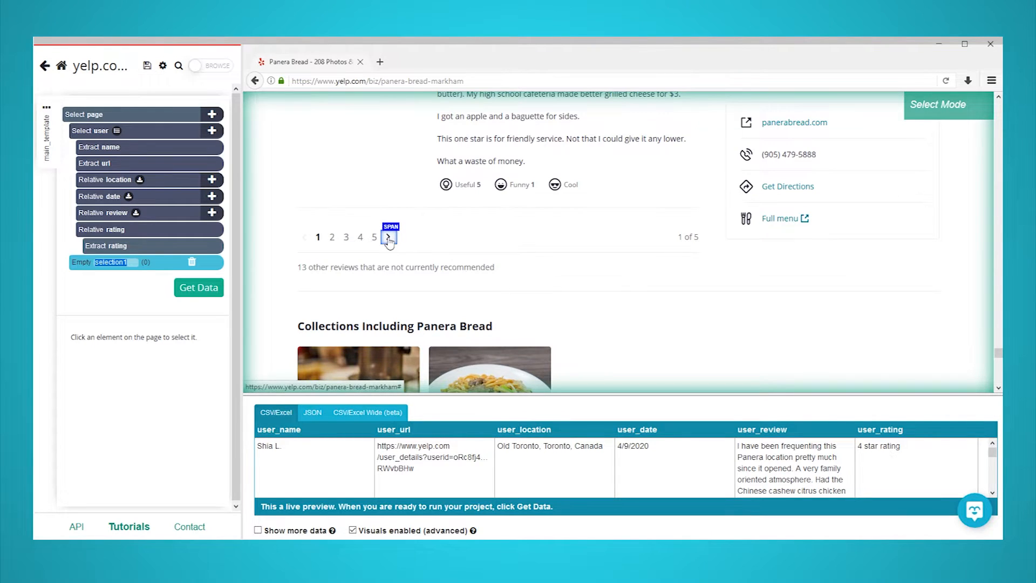
Select the next-page arrow, drop its text extraction, and click it repeating the template 3 times.
click(388, 237)
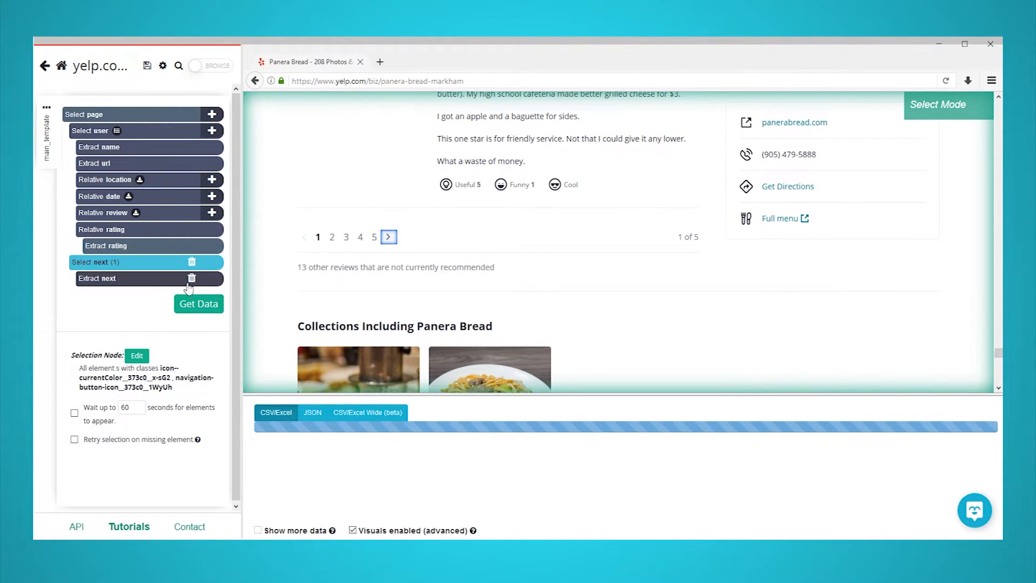
click(191, 278)
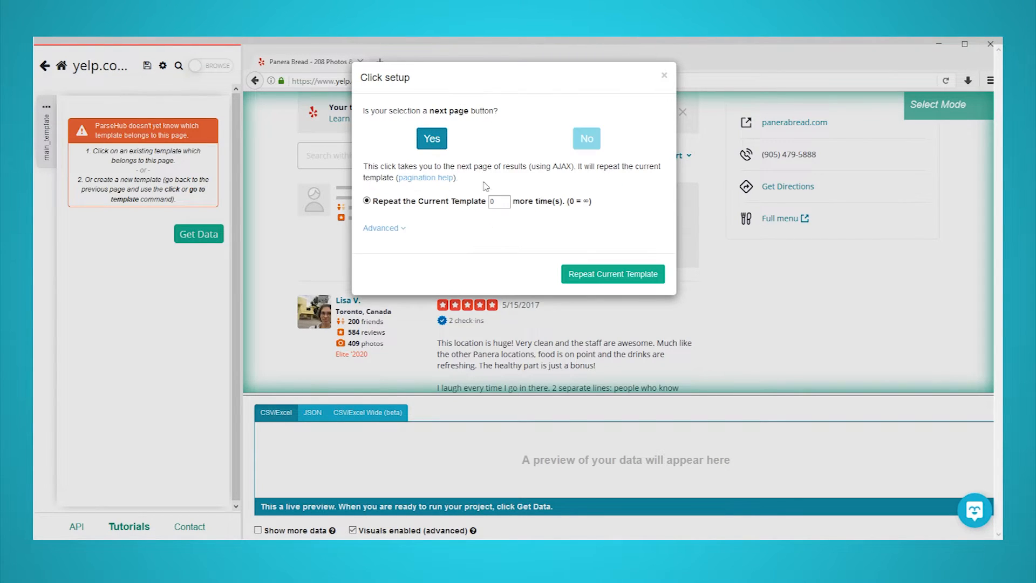
text(3)
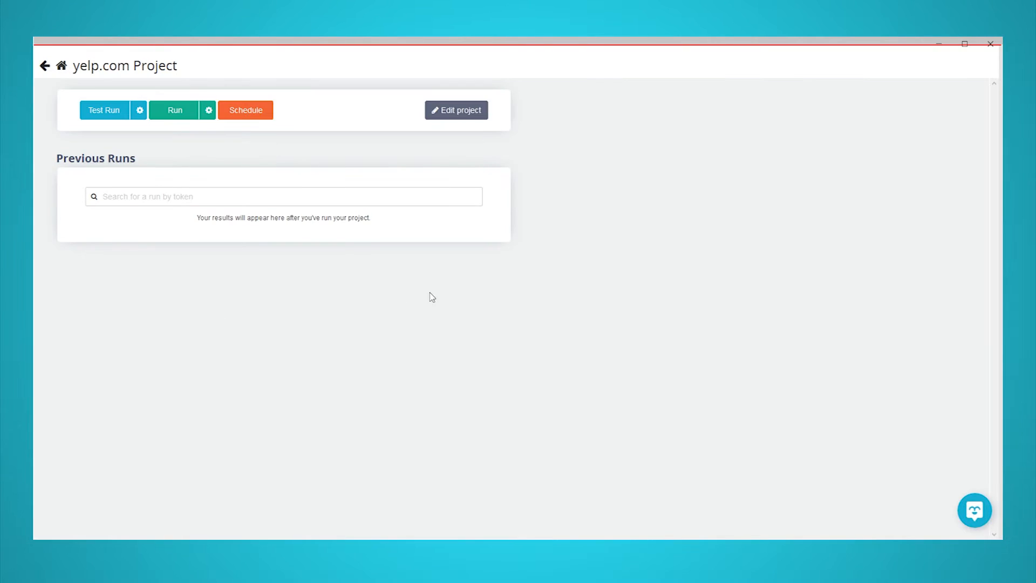
mouse_move(174, 110)
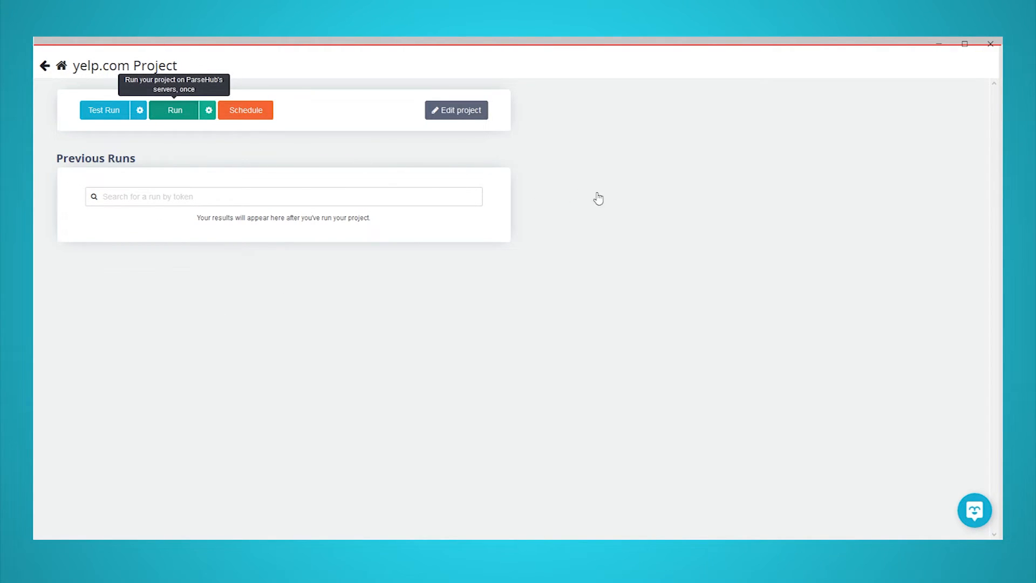
mouse_move(640, 203)
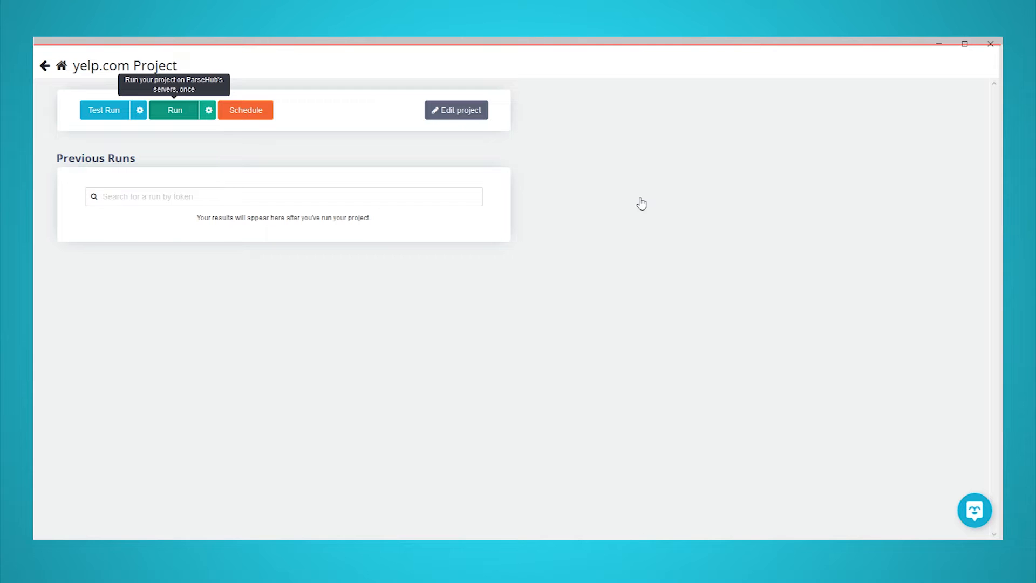
mouse_move(642, 202)
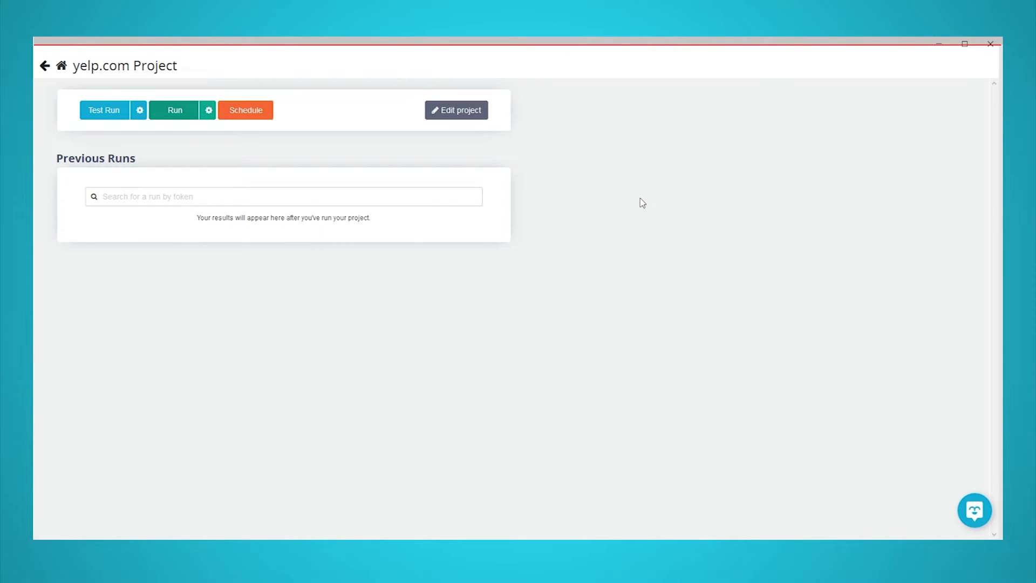
Run the Yelp project once on the servers and download the results as CSV.
click(174, 109)
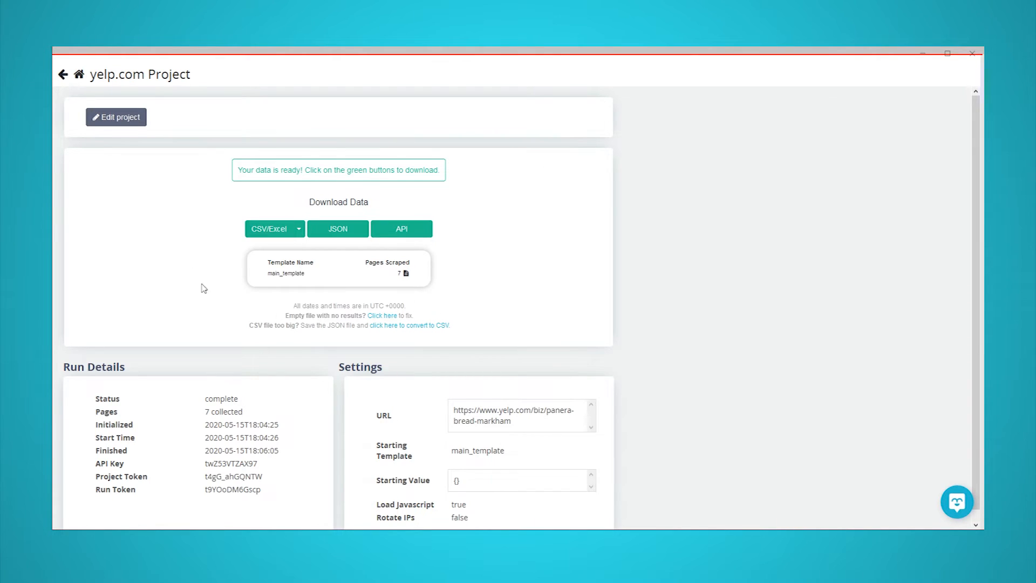
click(267, 229)
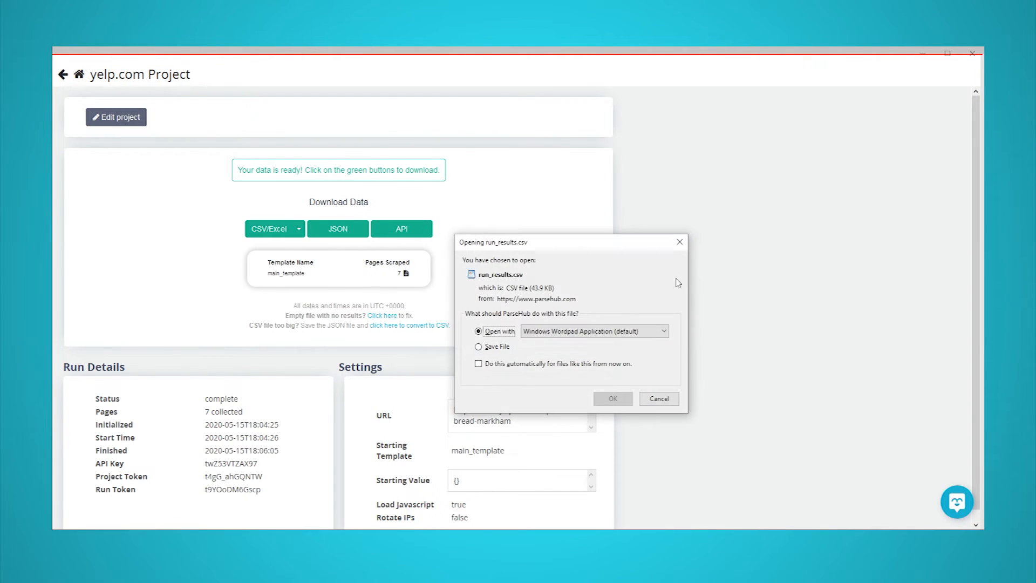